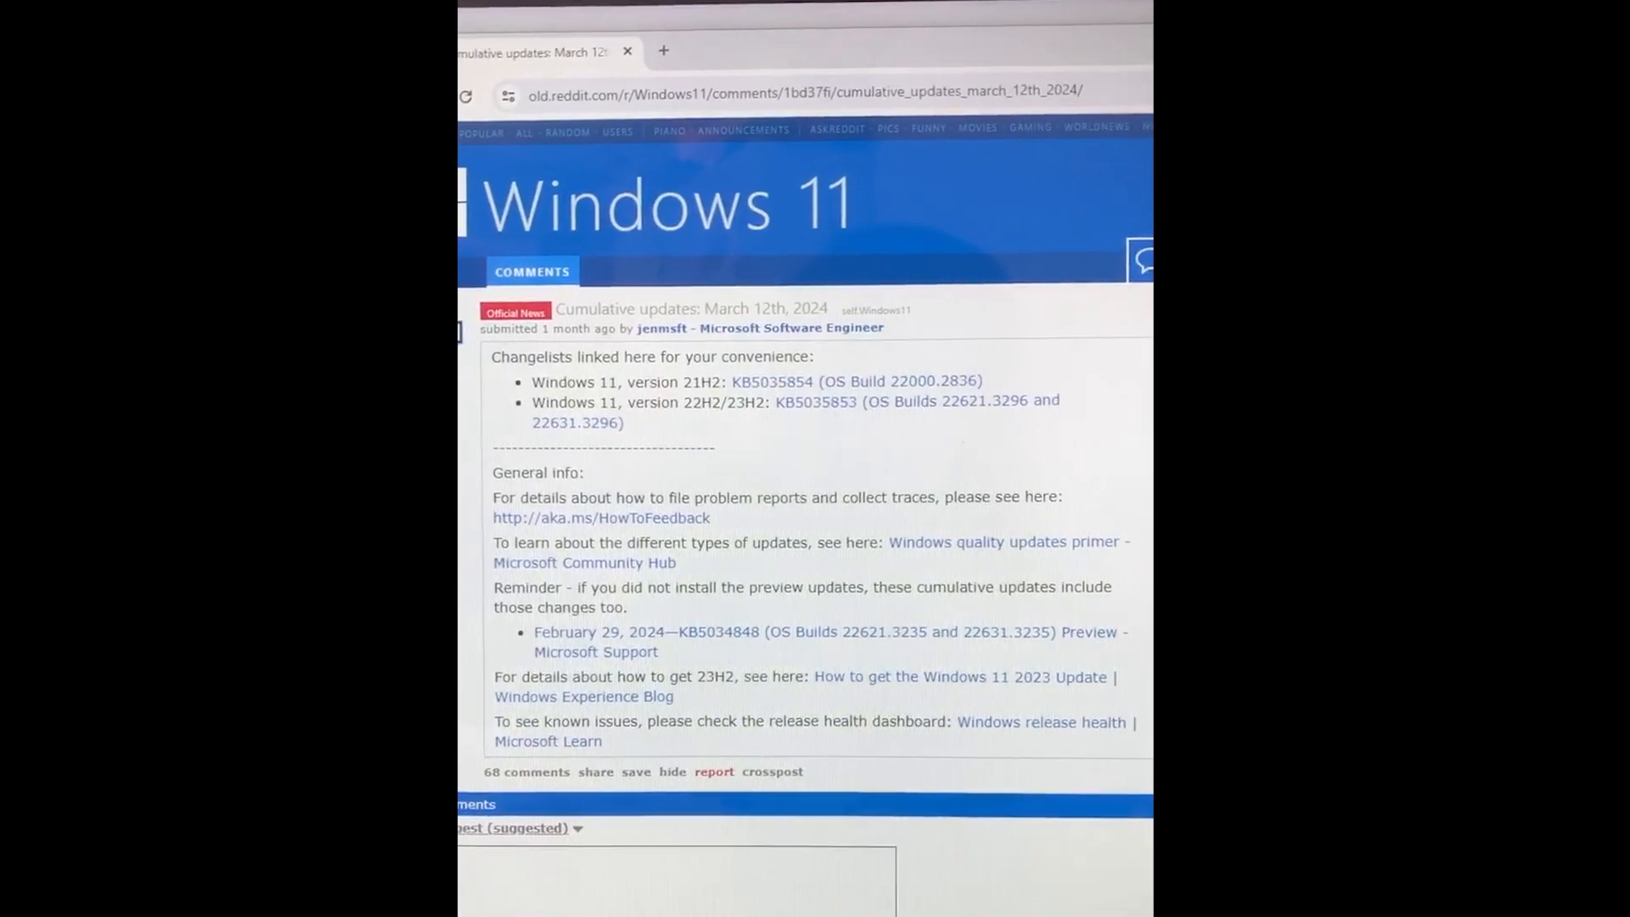
scroll(down, 3)
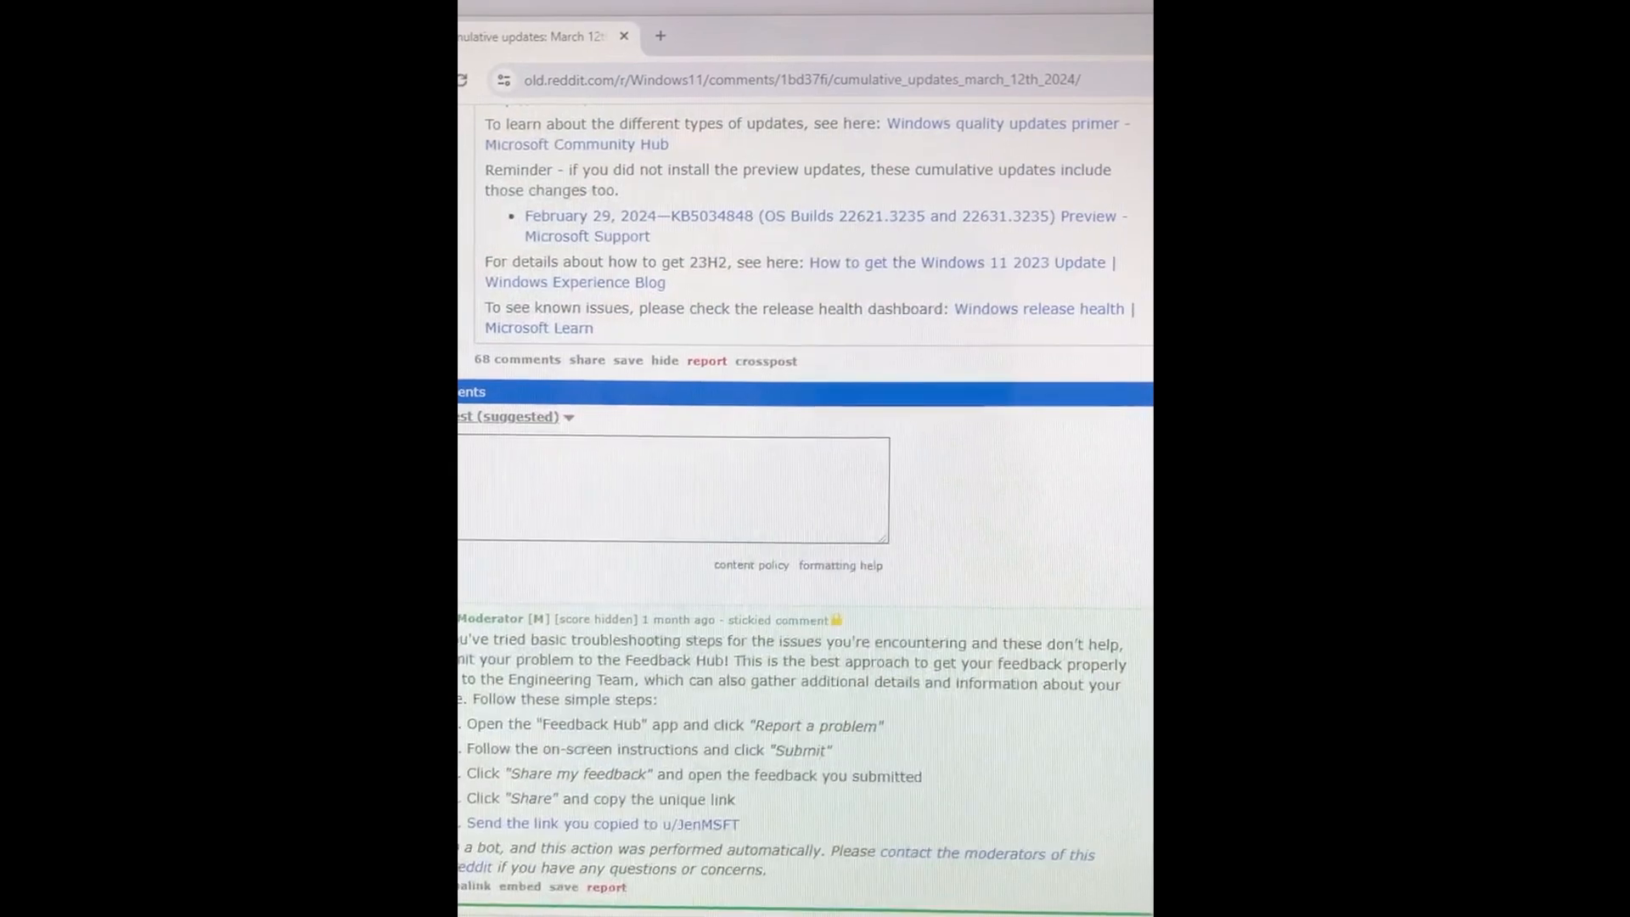